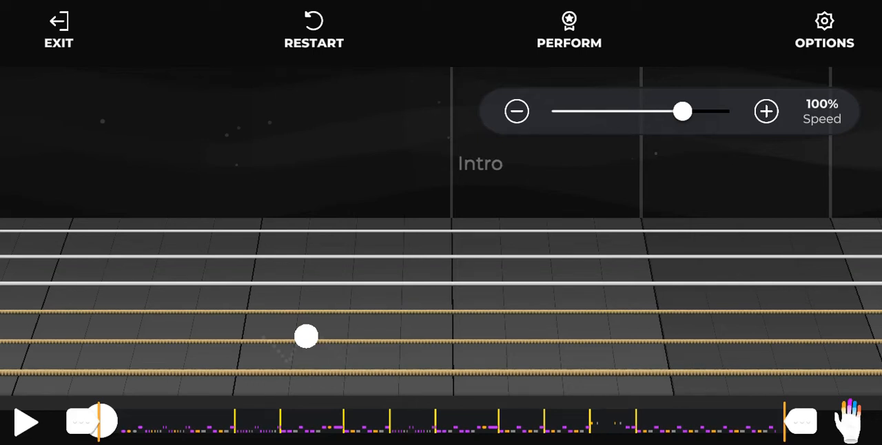
Start the song lesson playing from the Intro section at 100% speed.
click(26, 422)
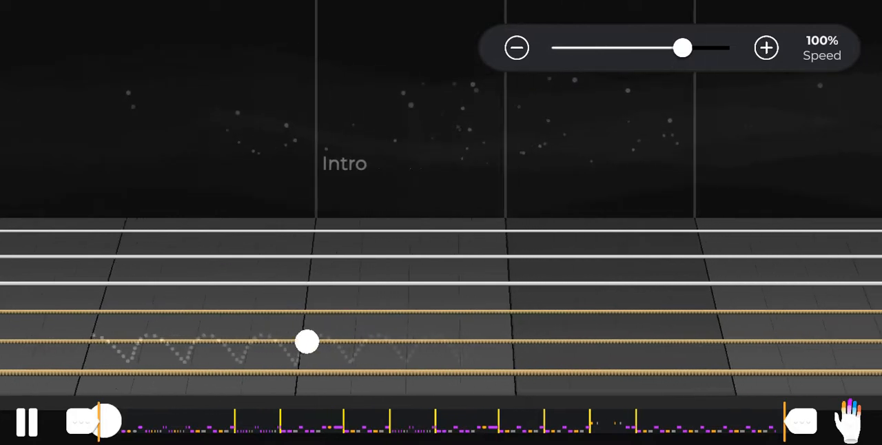